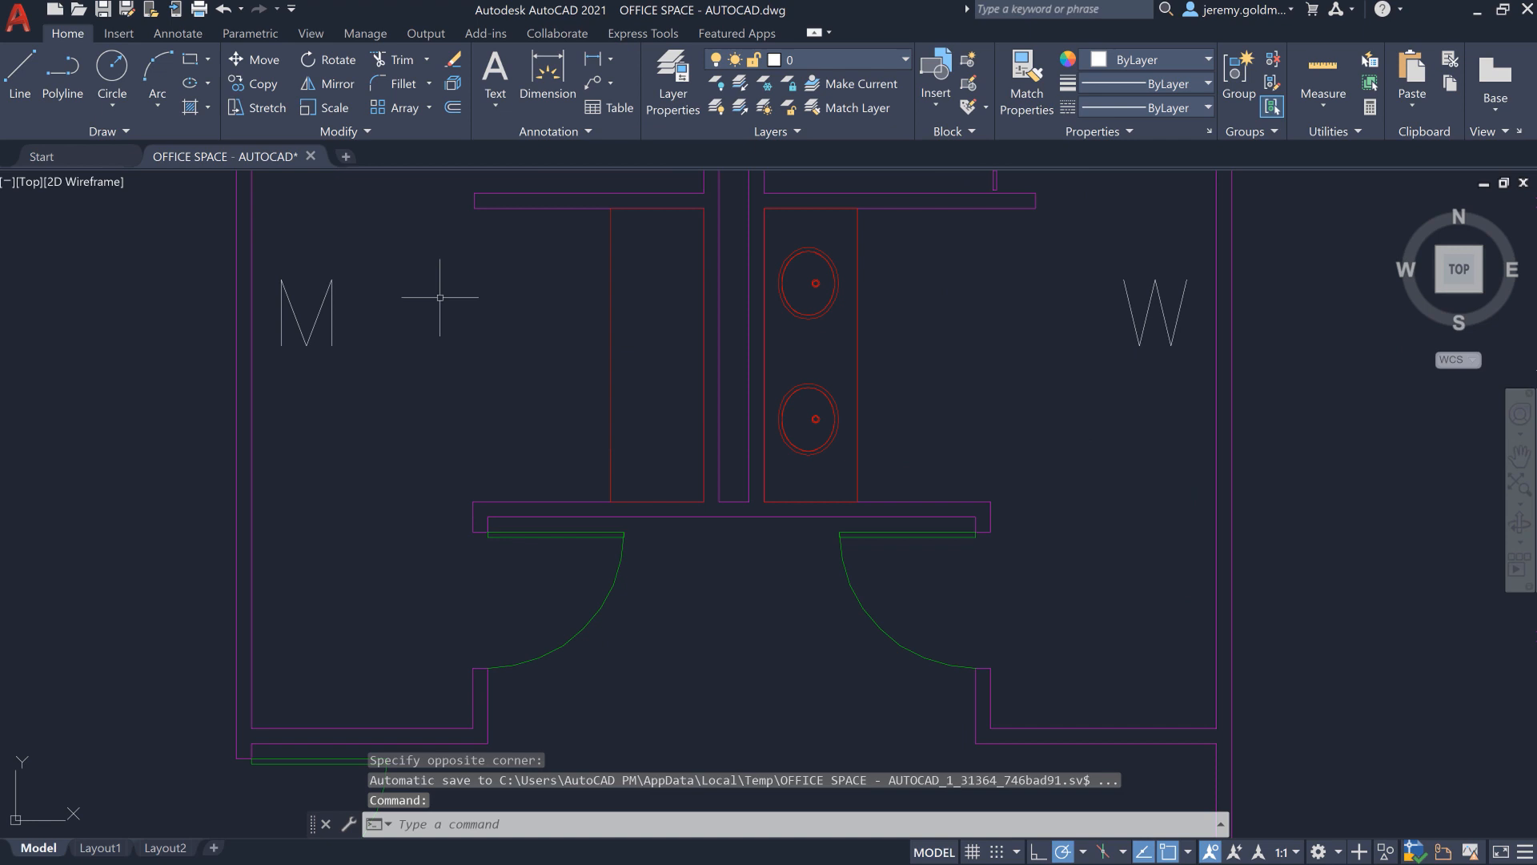
Show the Blocks palette Libraries view listing blocks from 8th floor furniture.dwg.
left_click(118, 32)
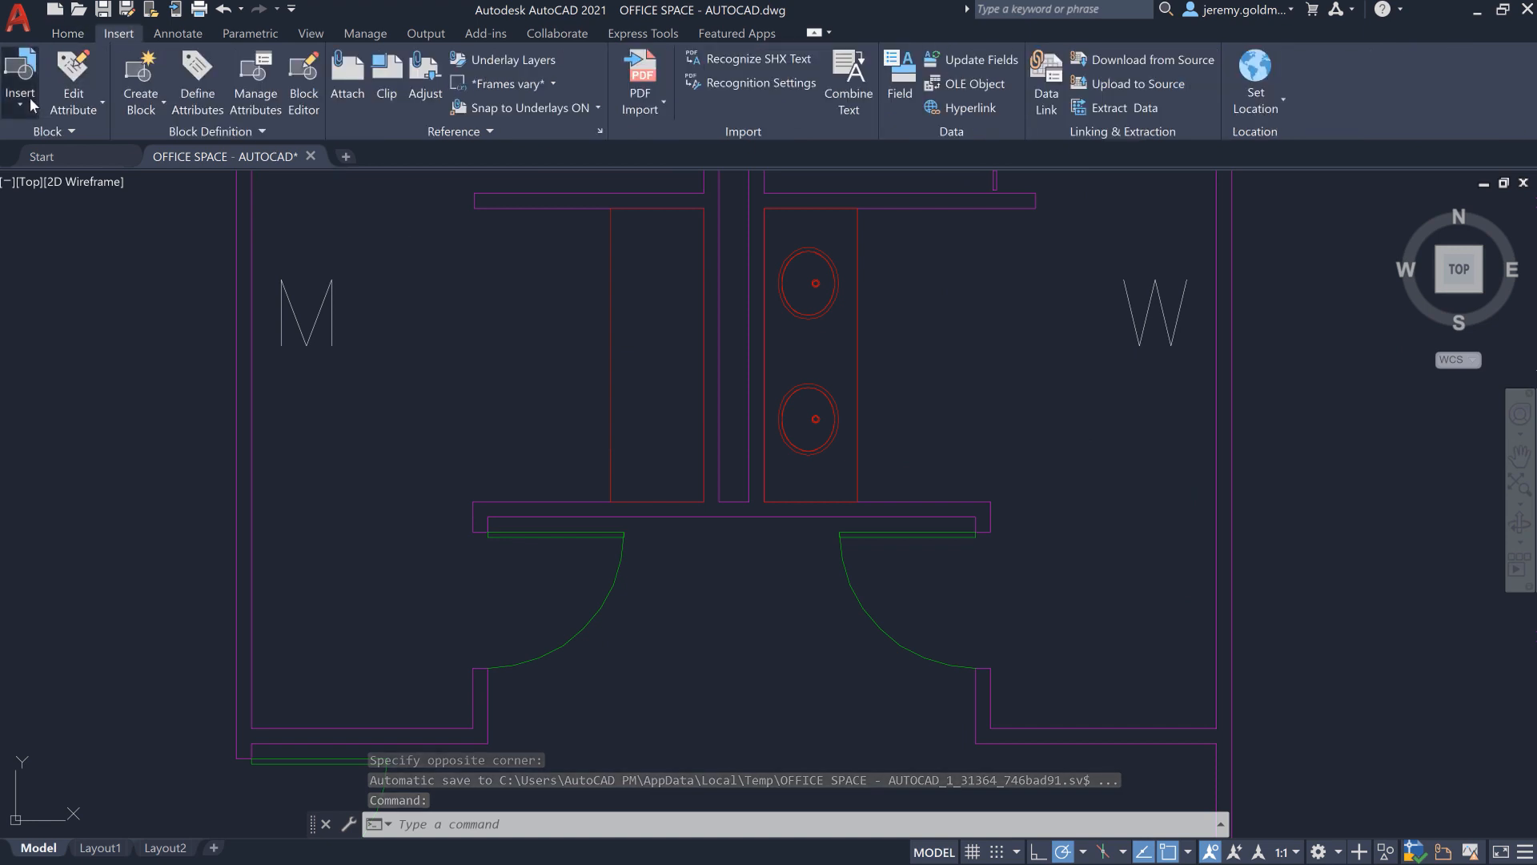
left_click(18, 84)
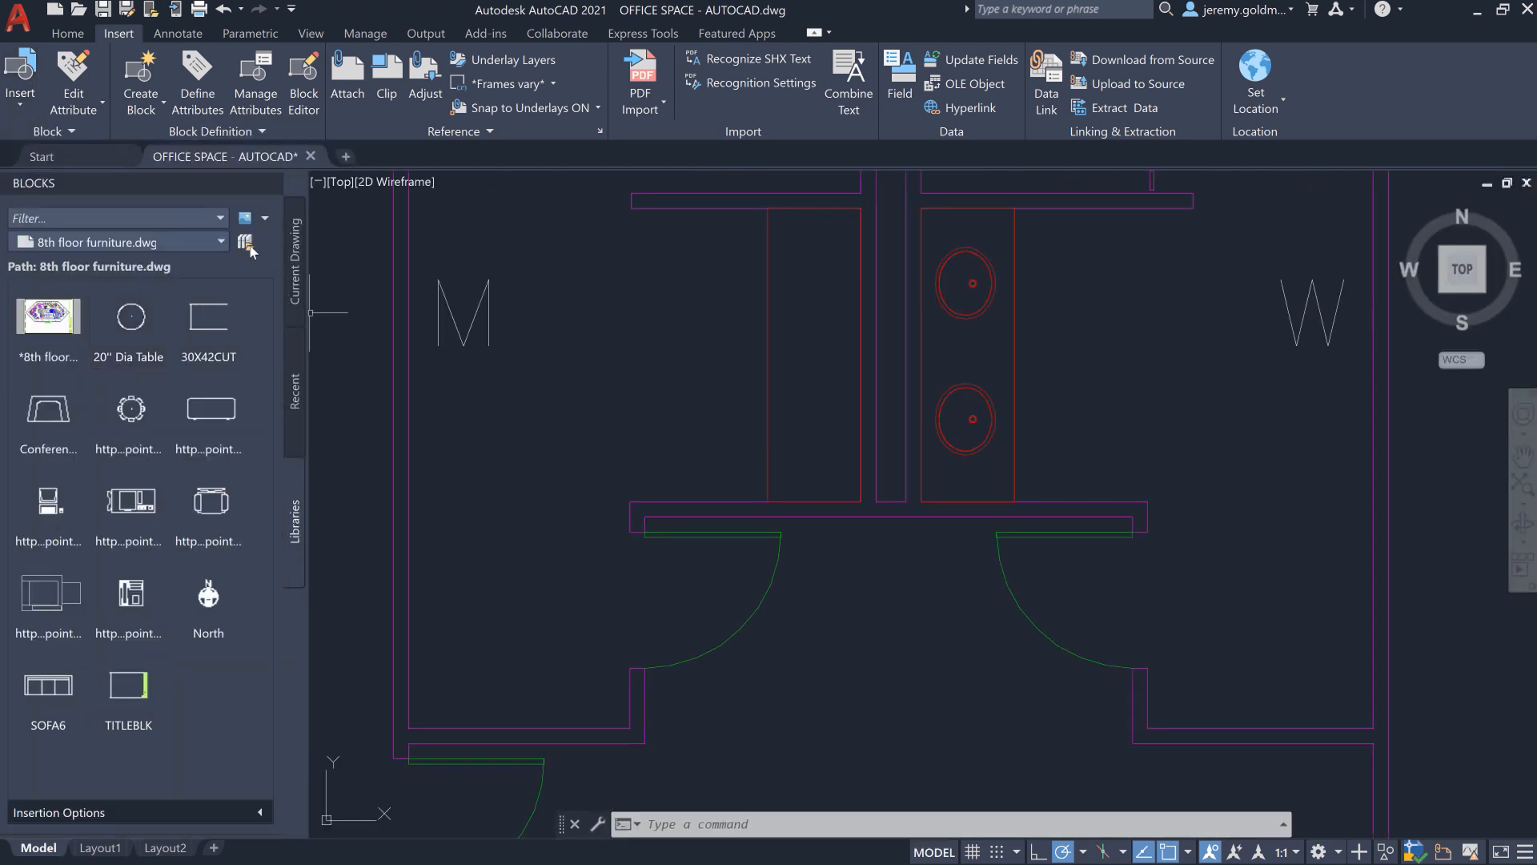
Switch the block library to the Office Space Blocks folder.
left_click(245, 241)
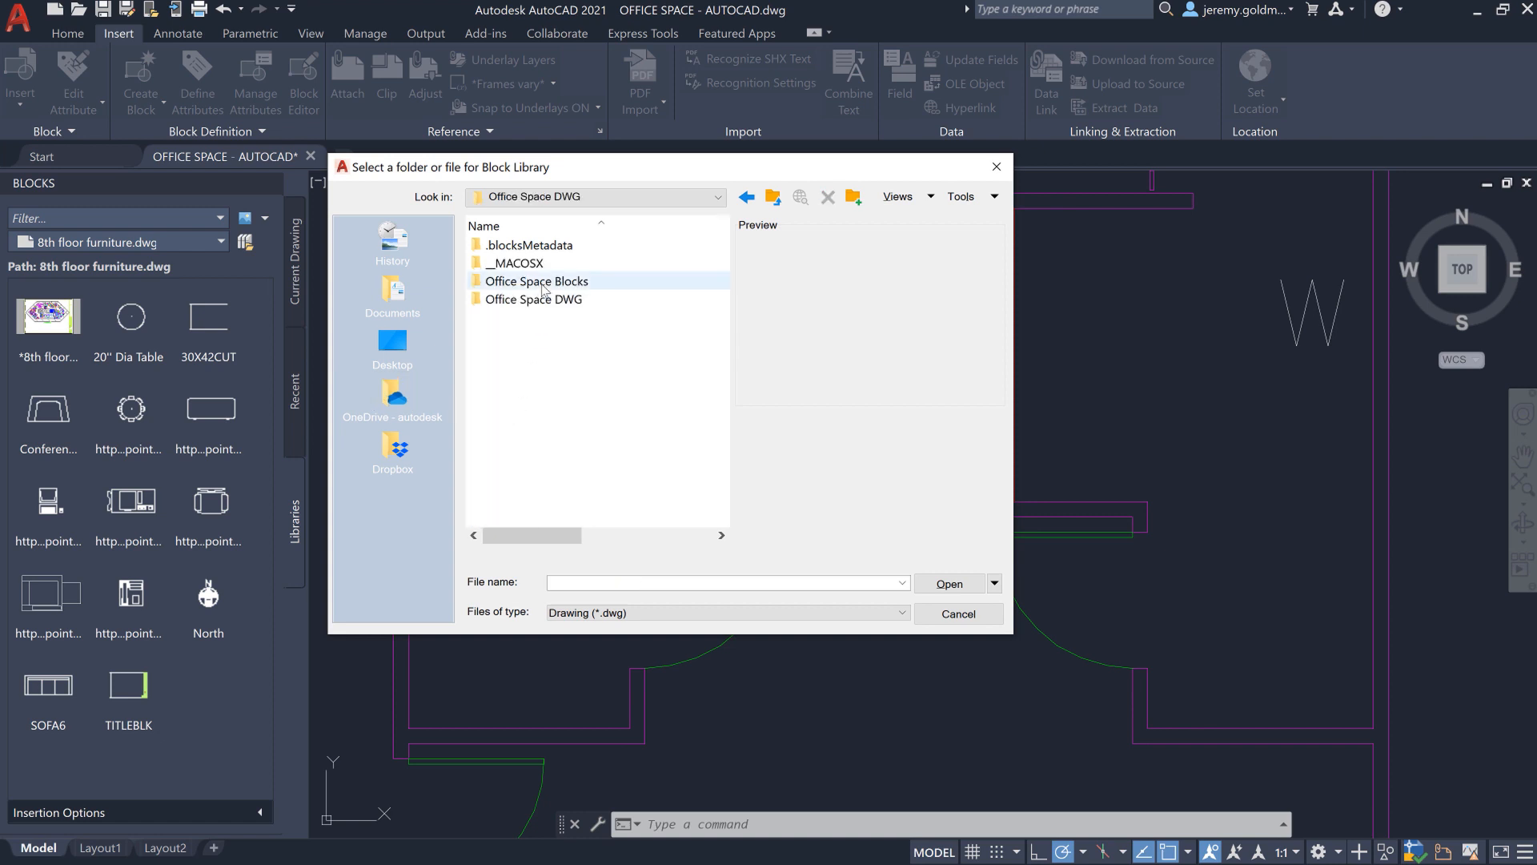
double_click(537, 281)
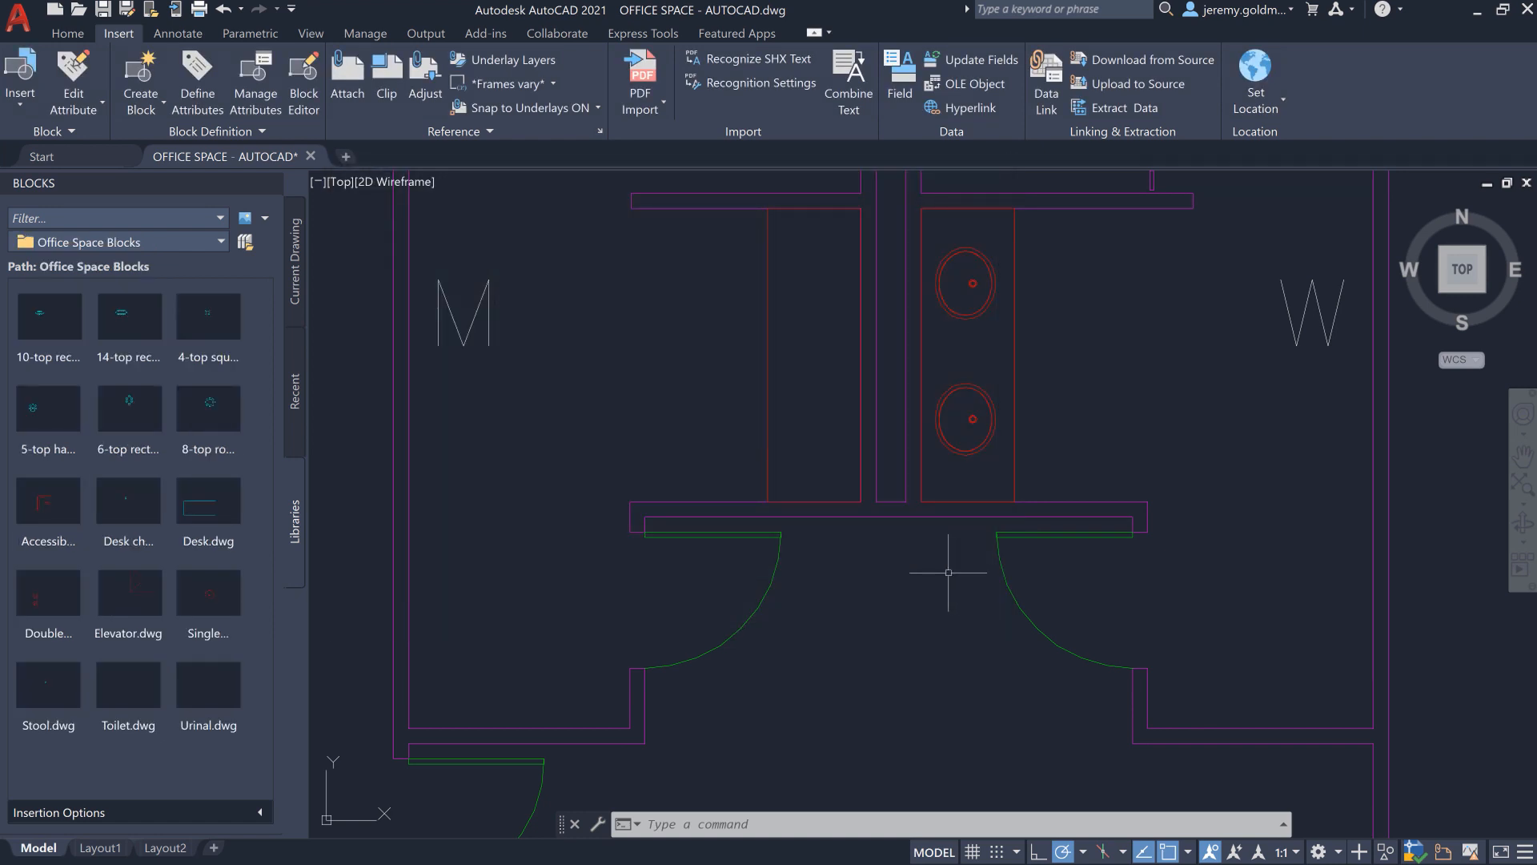
mouse_move(40, 600)
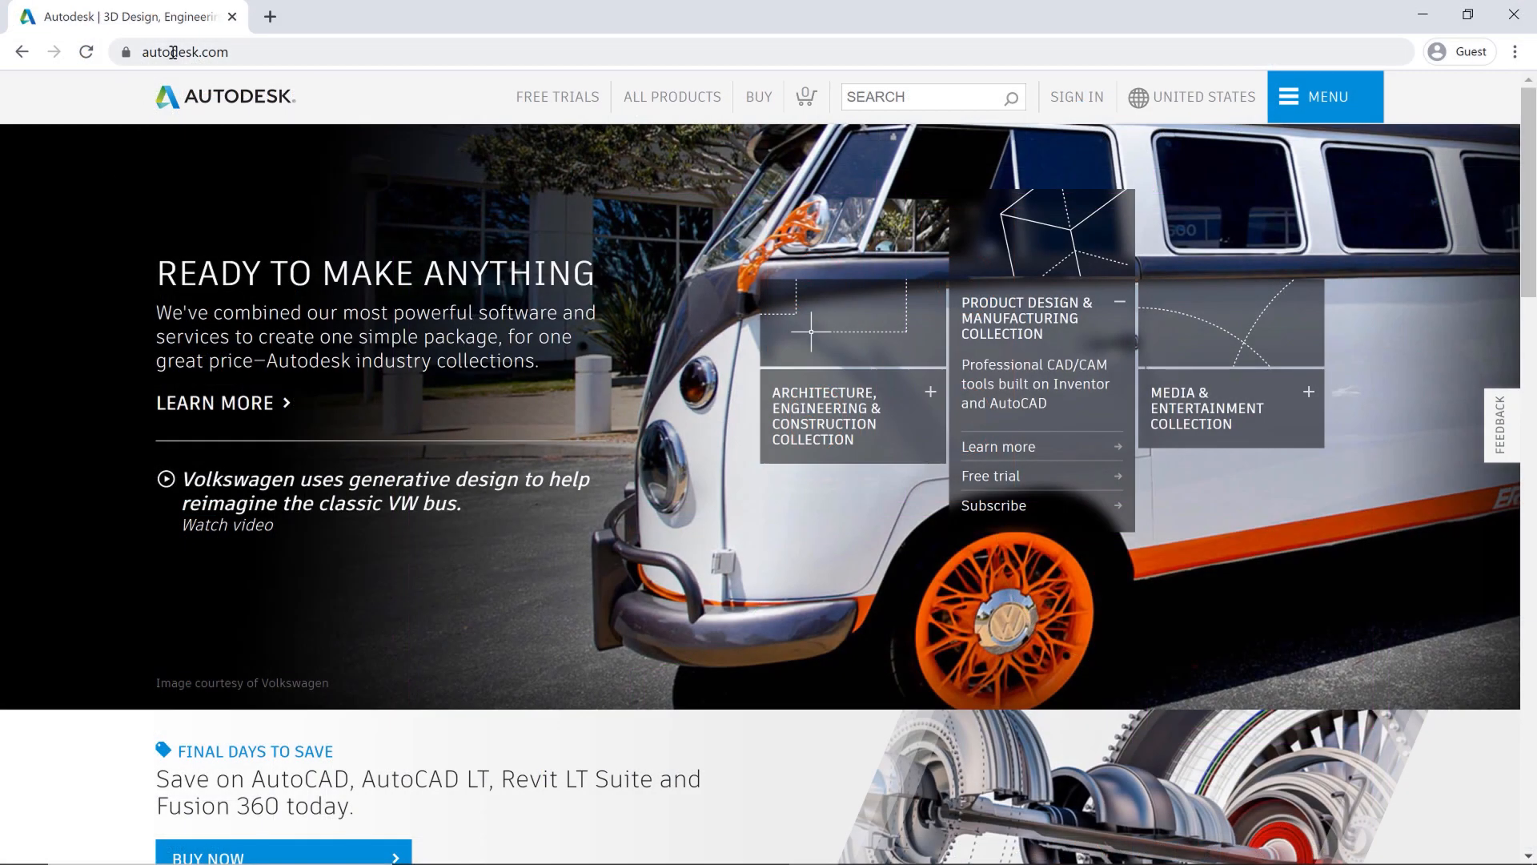
Go to web.autocad.com and pick the storage location holding the office drawing.
type("web.auto")
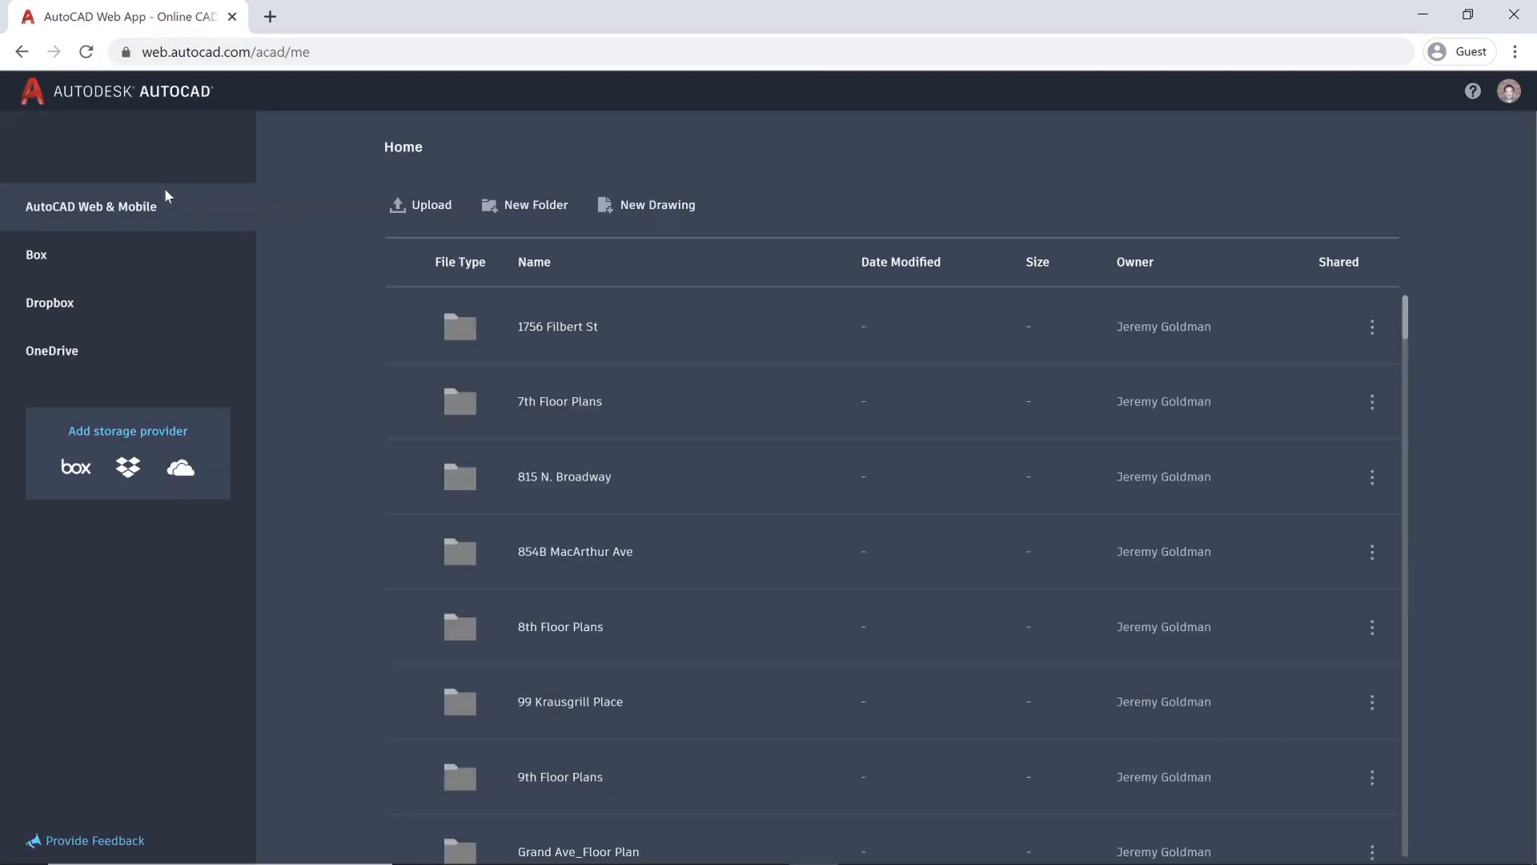
left_click(52, 350)
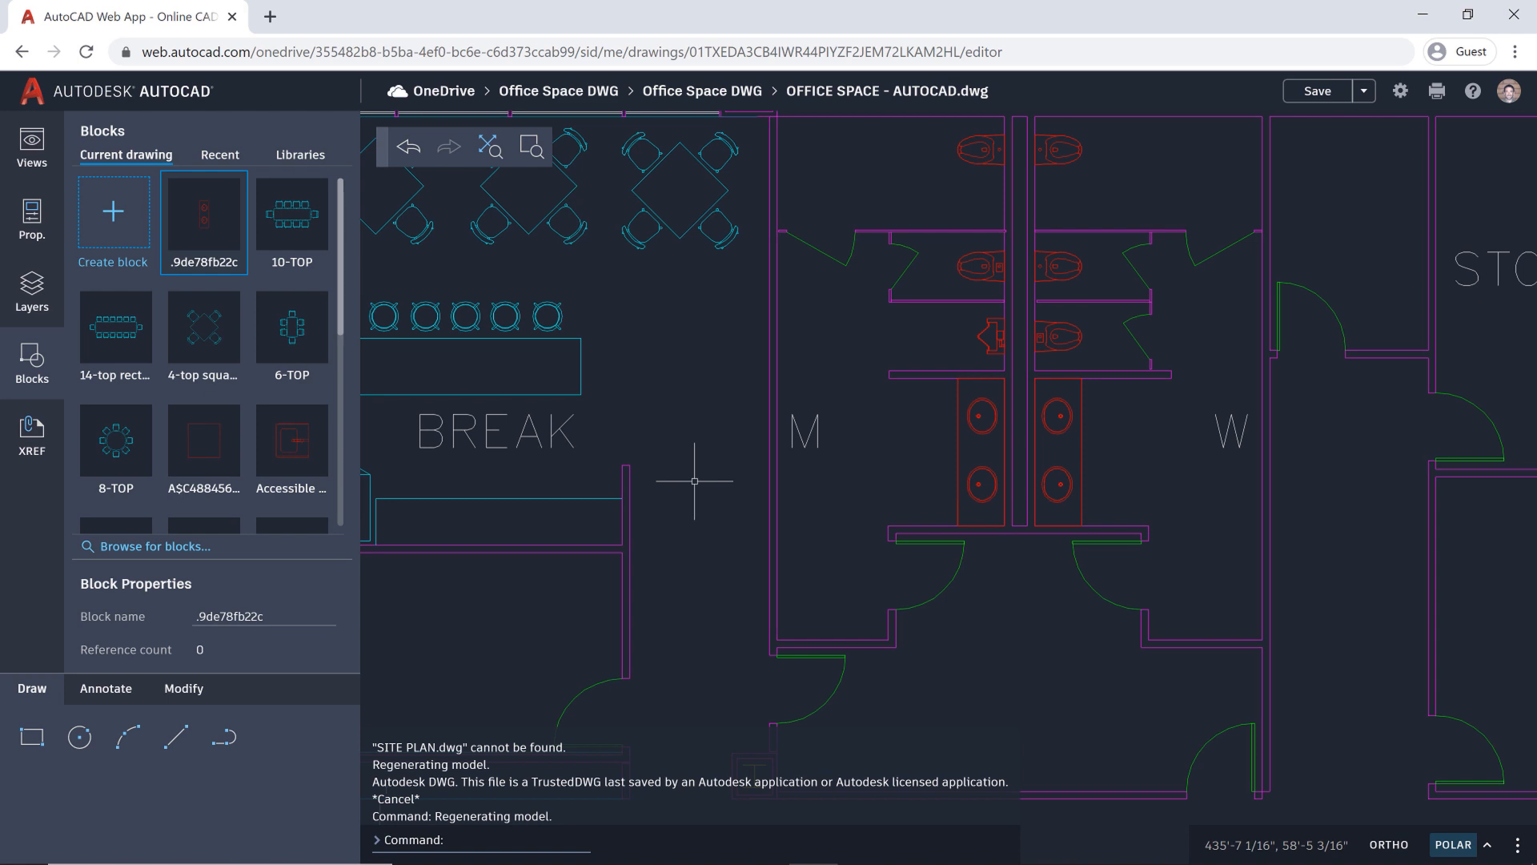
mouse_move(894, 491)
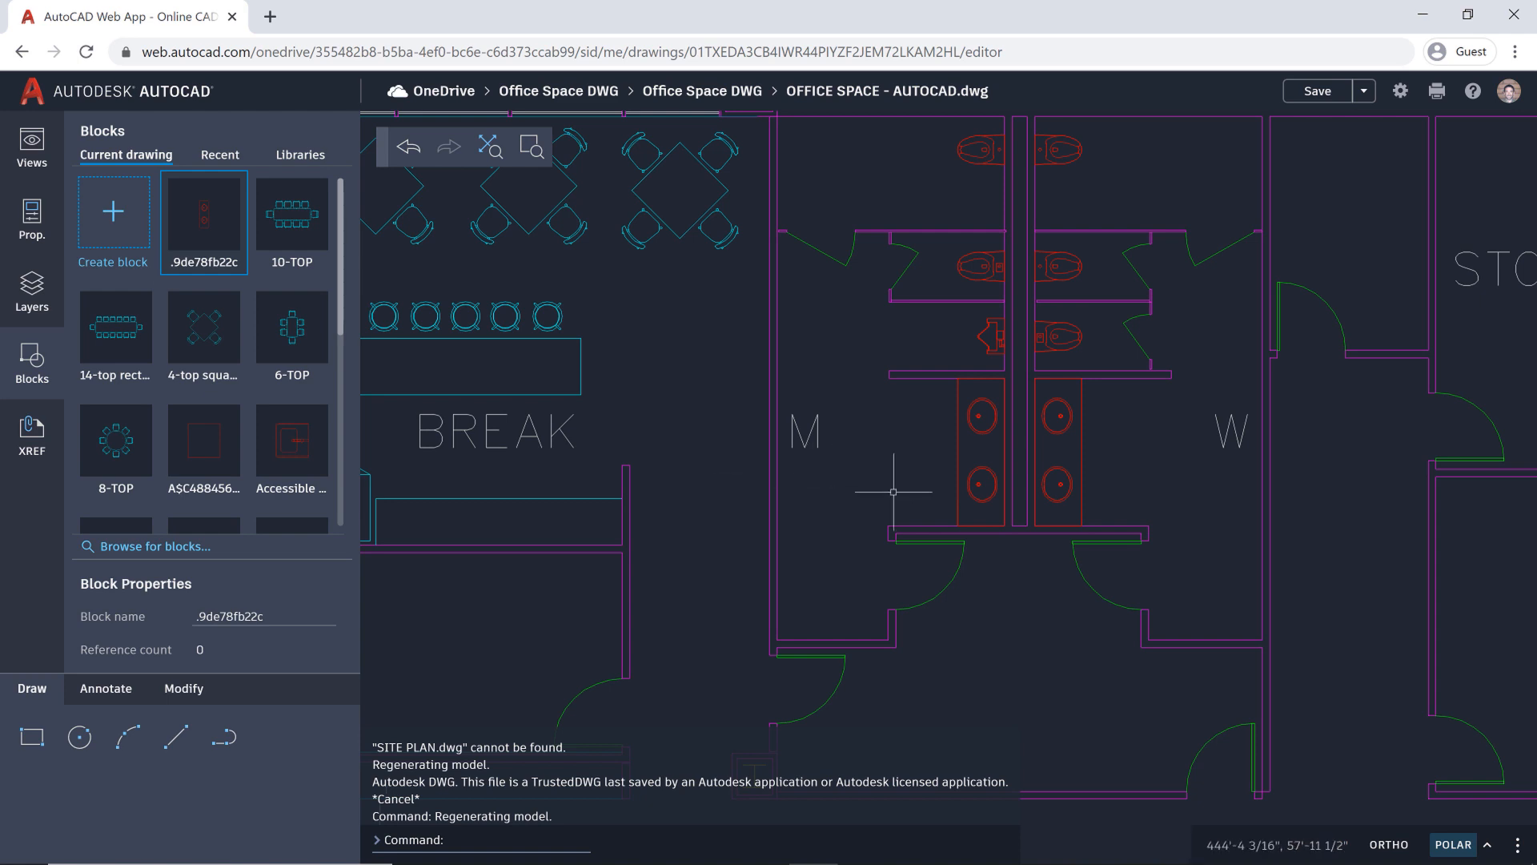
Erase the two old round sink blocks between the men's and women's restrooms.
left_click(1064, 491)
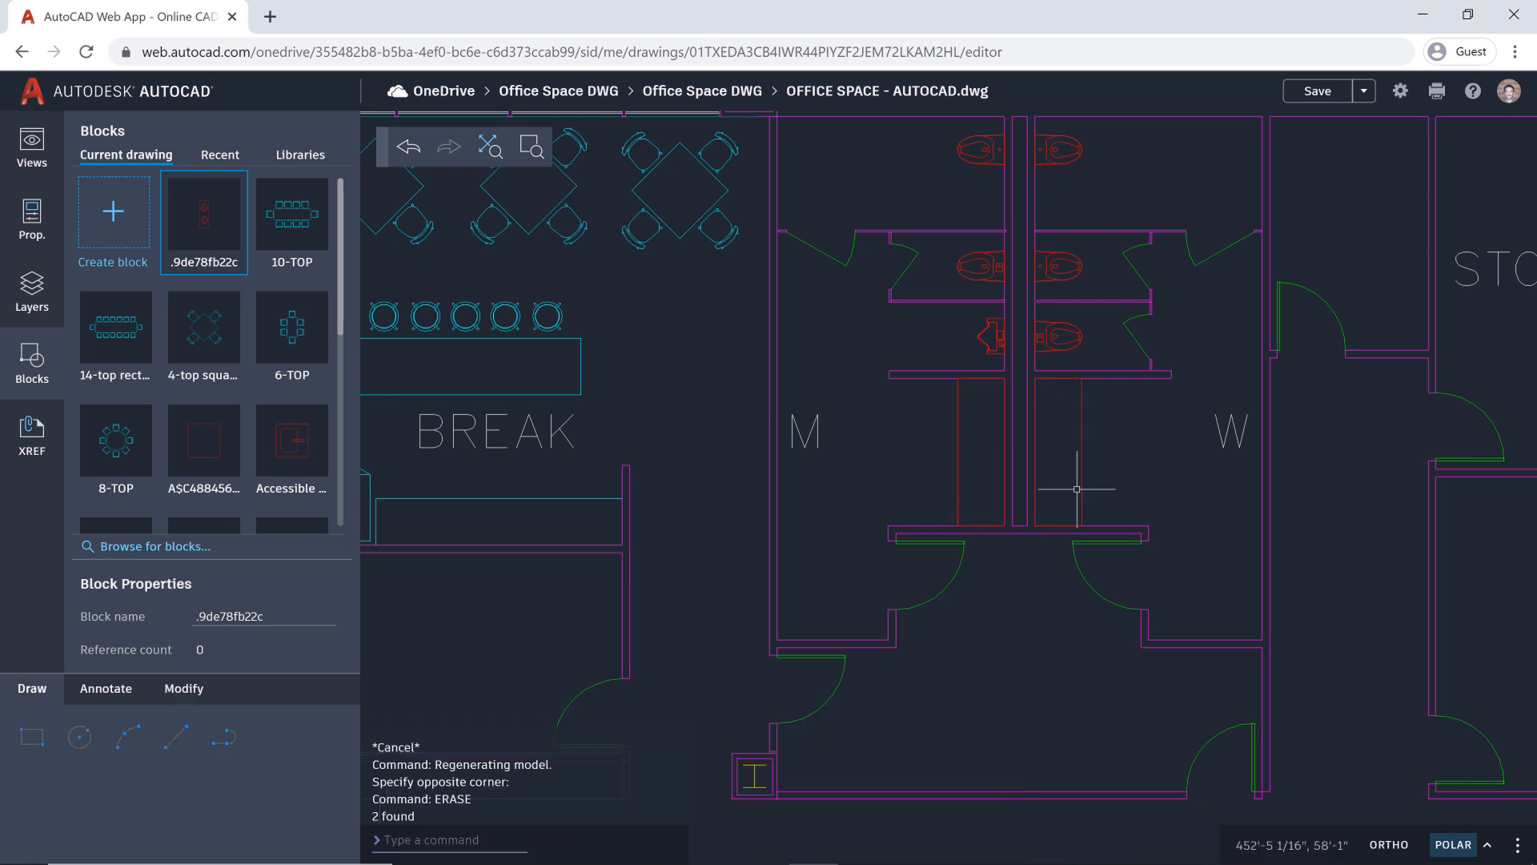
mouse_move(704, 401)
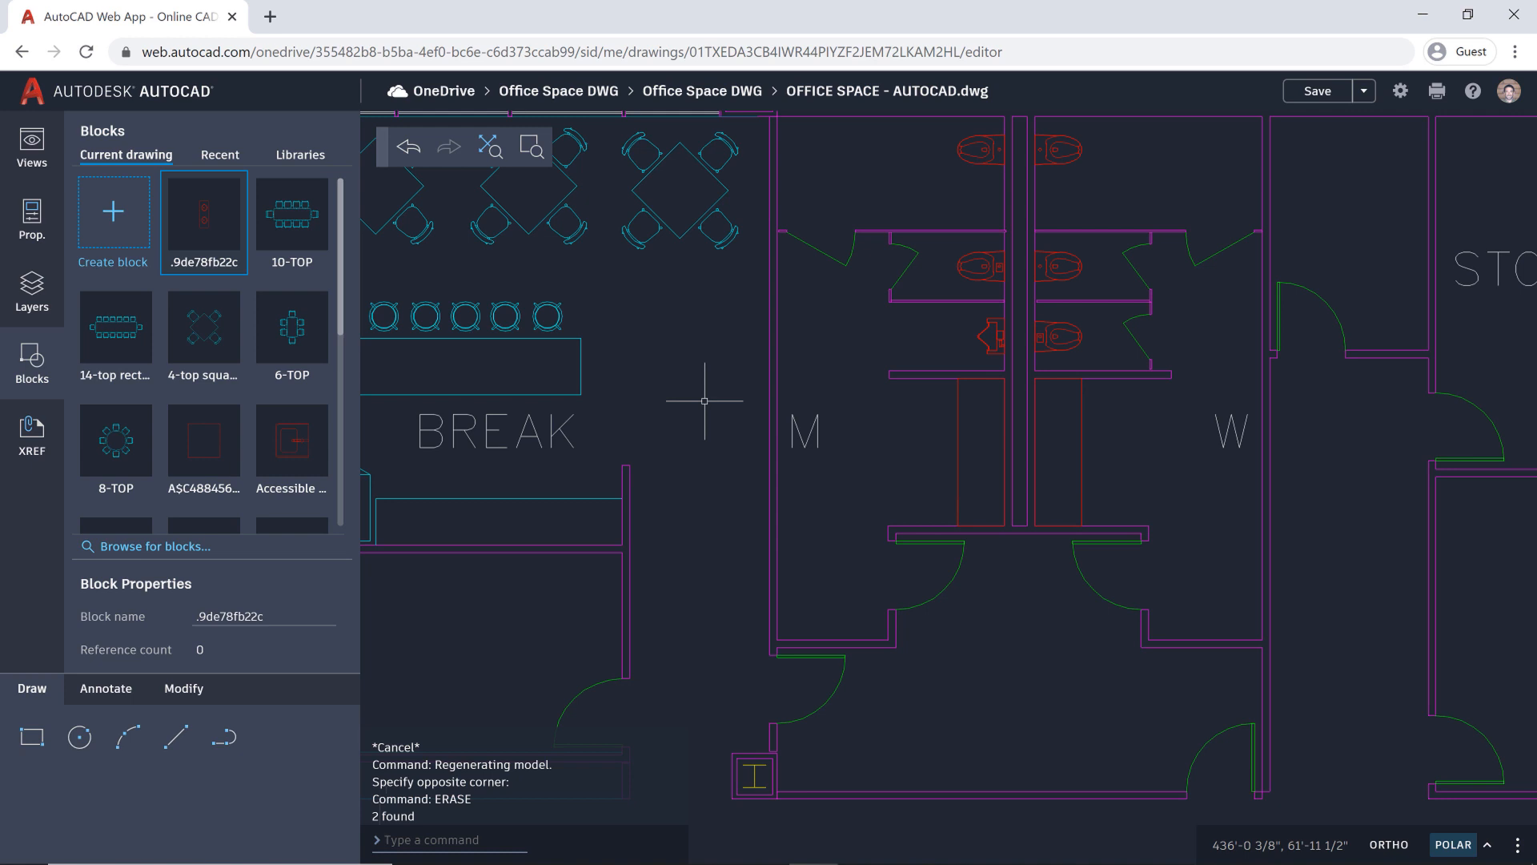
Place an Accessible Sink block from the library folder in the men's restroom.
left_click(219, 154)
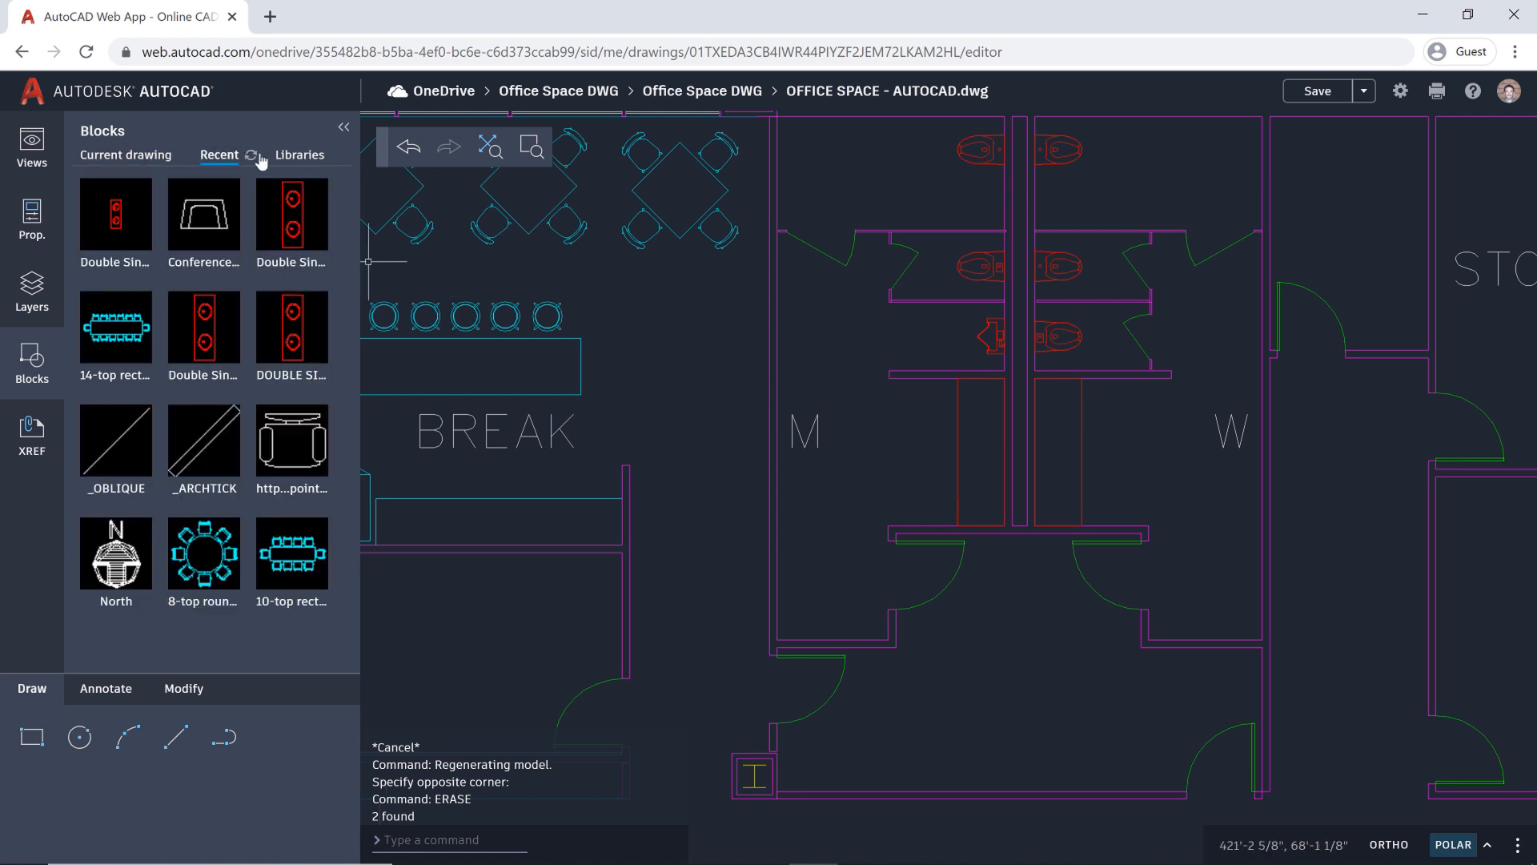
left_click(299, 155)
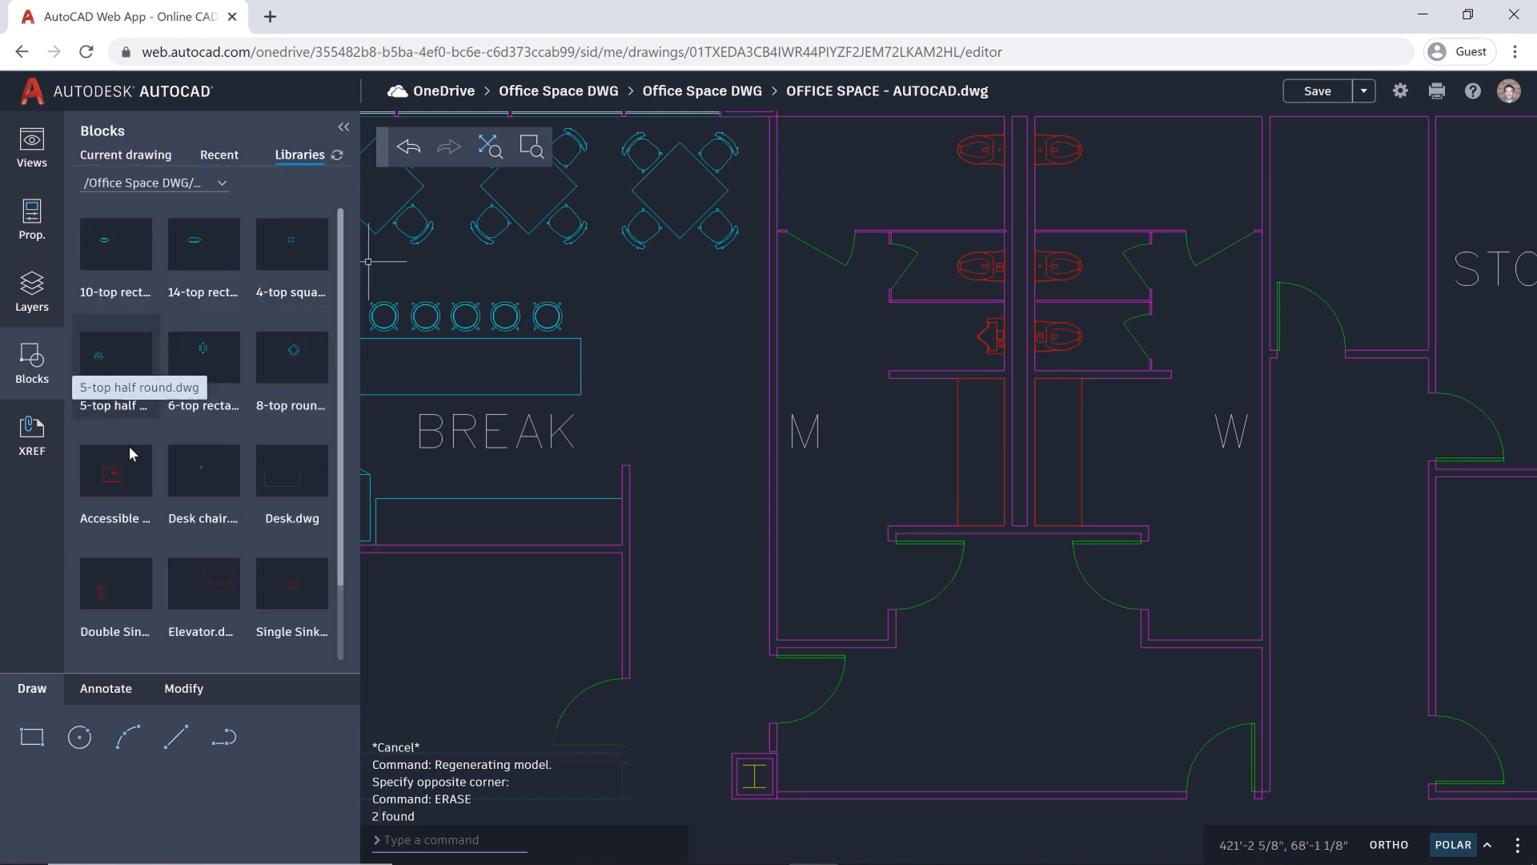
left_click(115, 475)
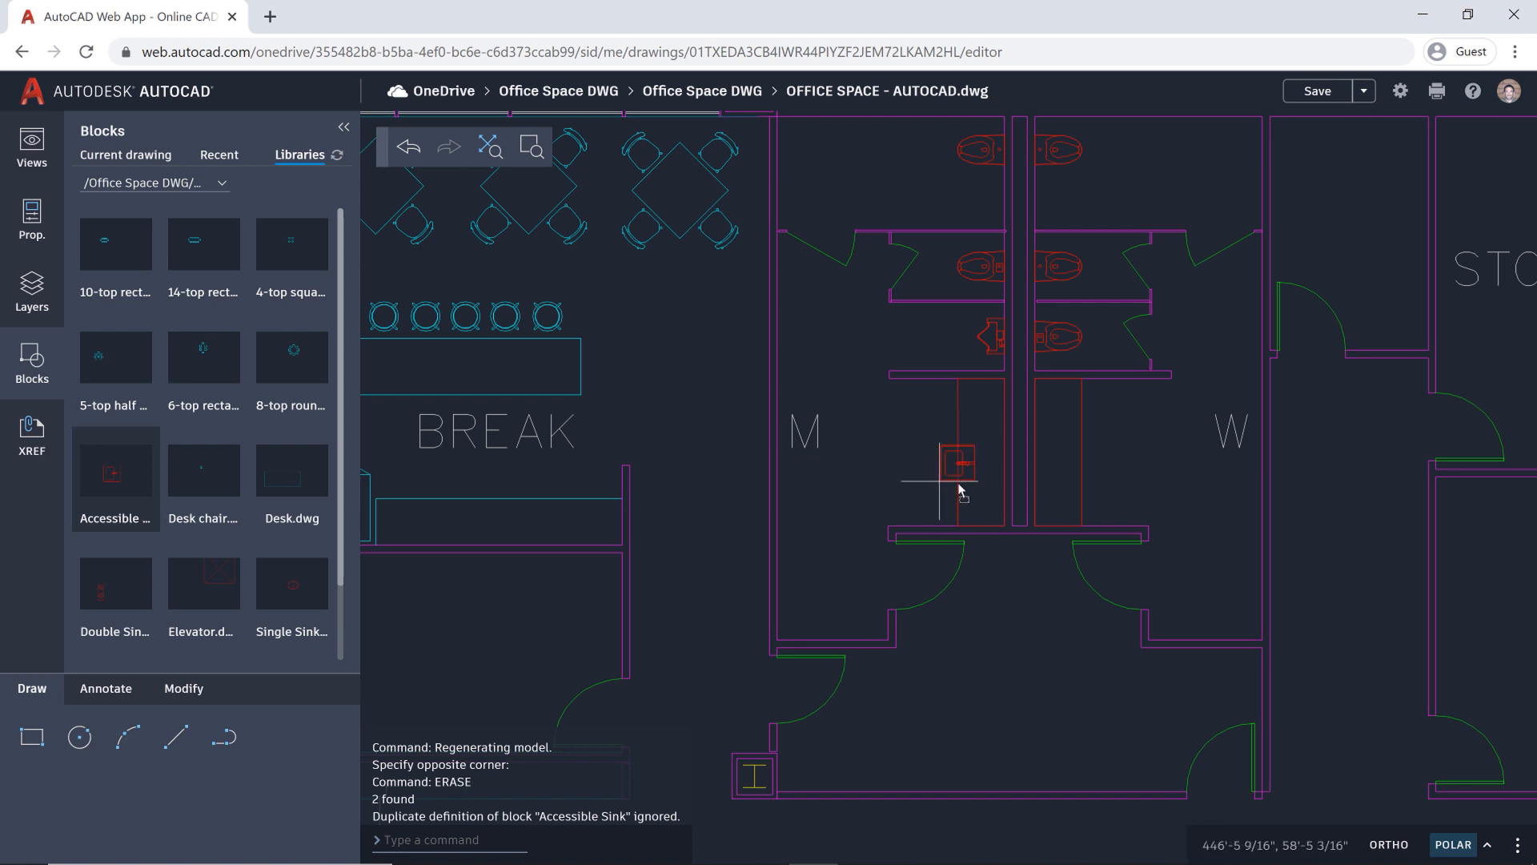
Mirror the sinks across the dividing wall, keeping originals, and save the drawing.
type("mi")
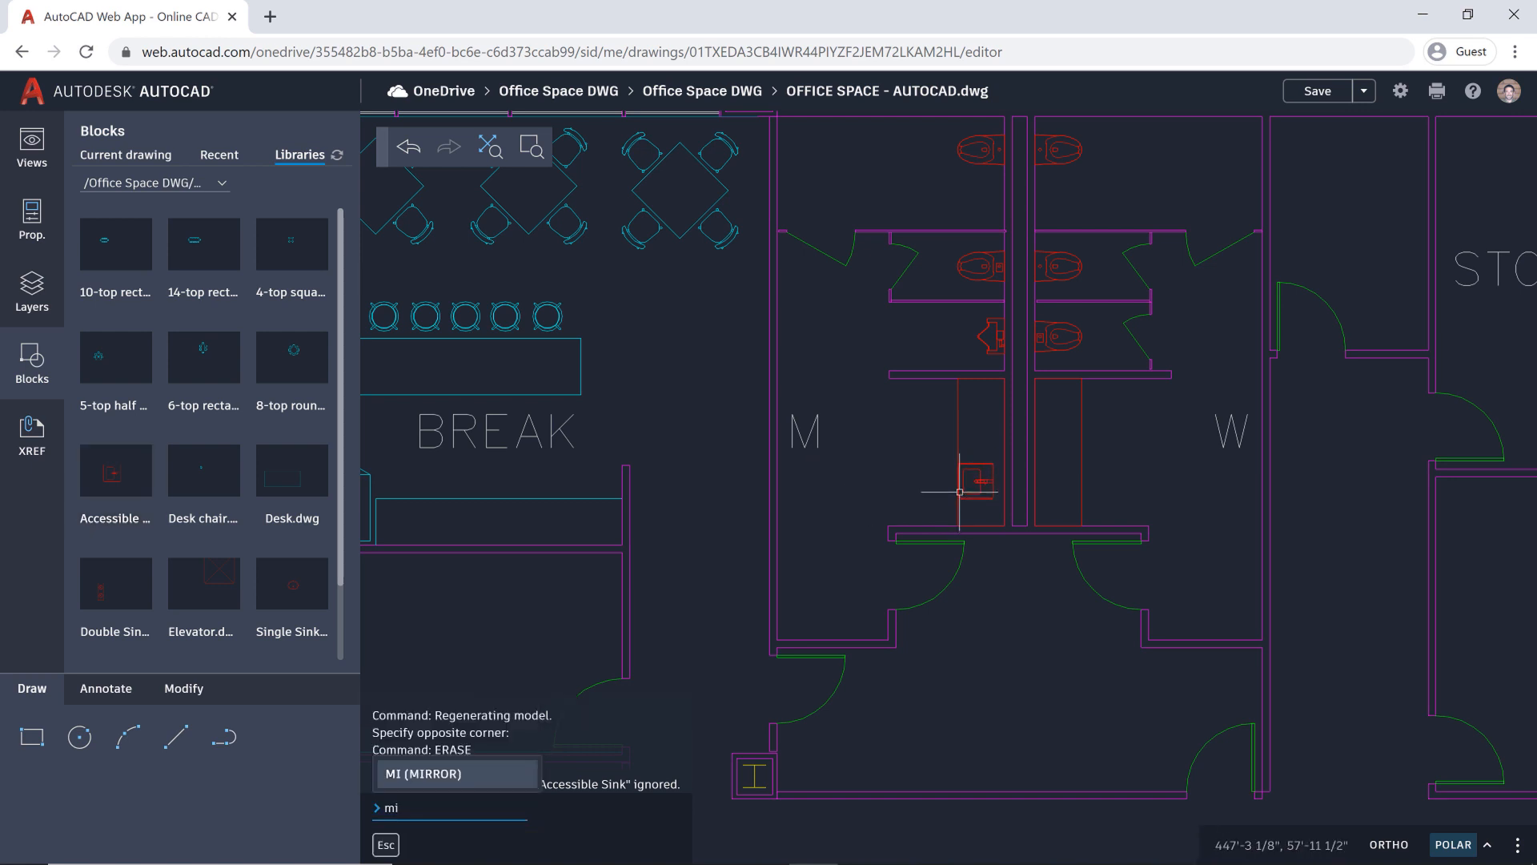
type("m")
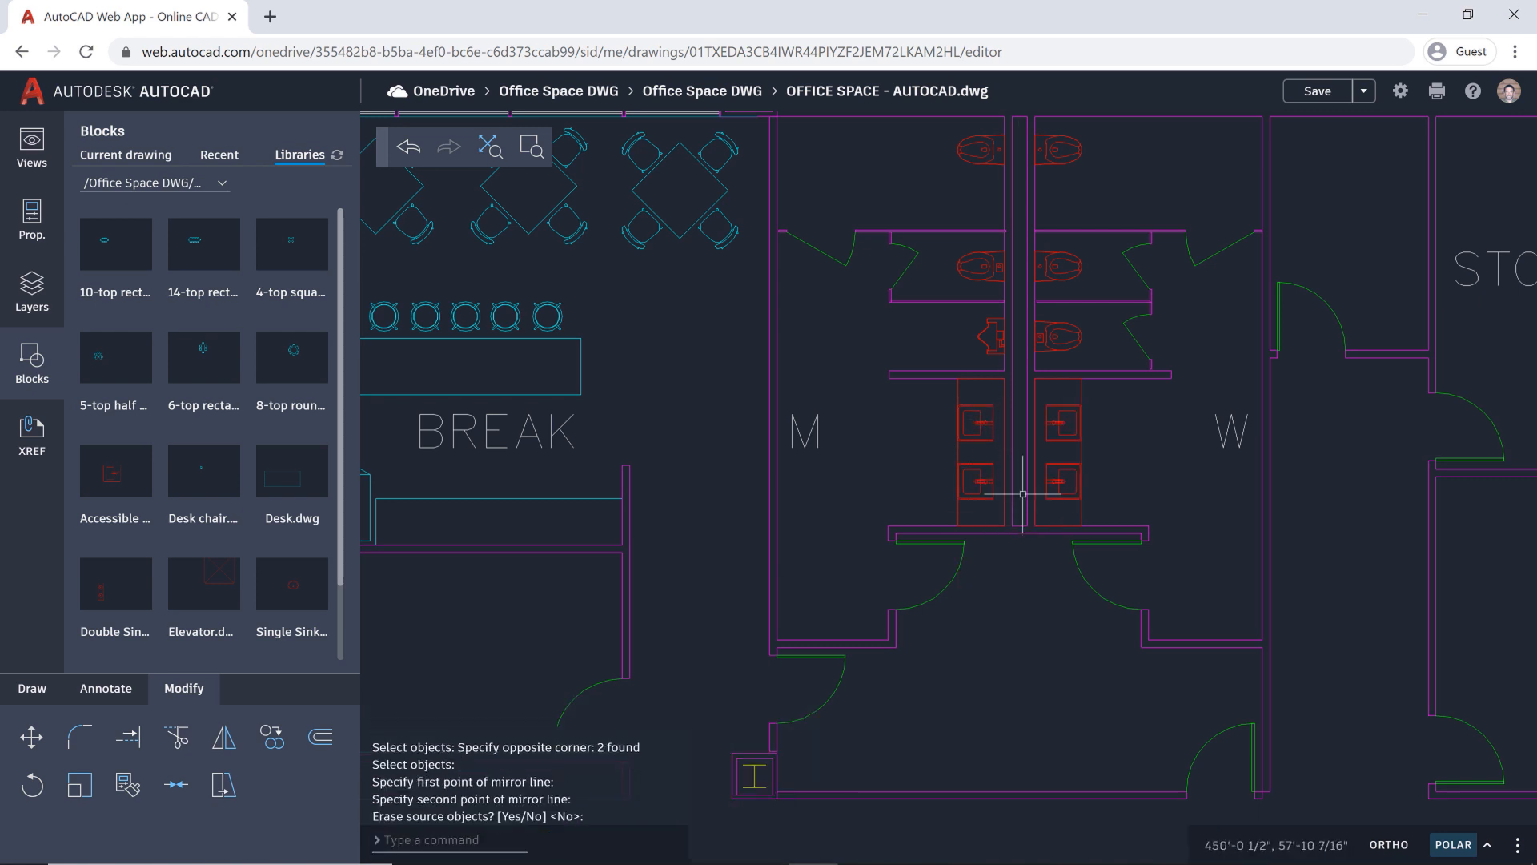
key("Escape")
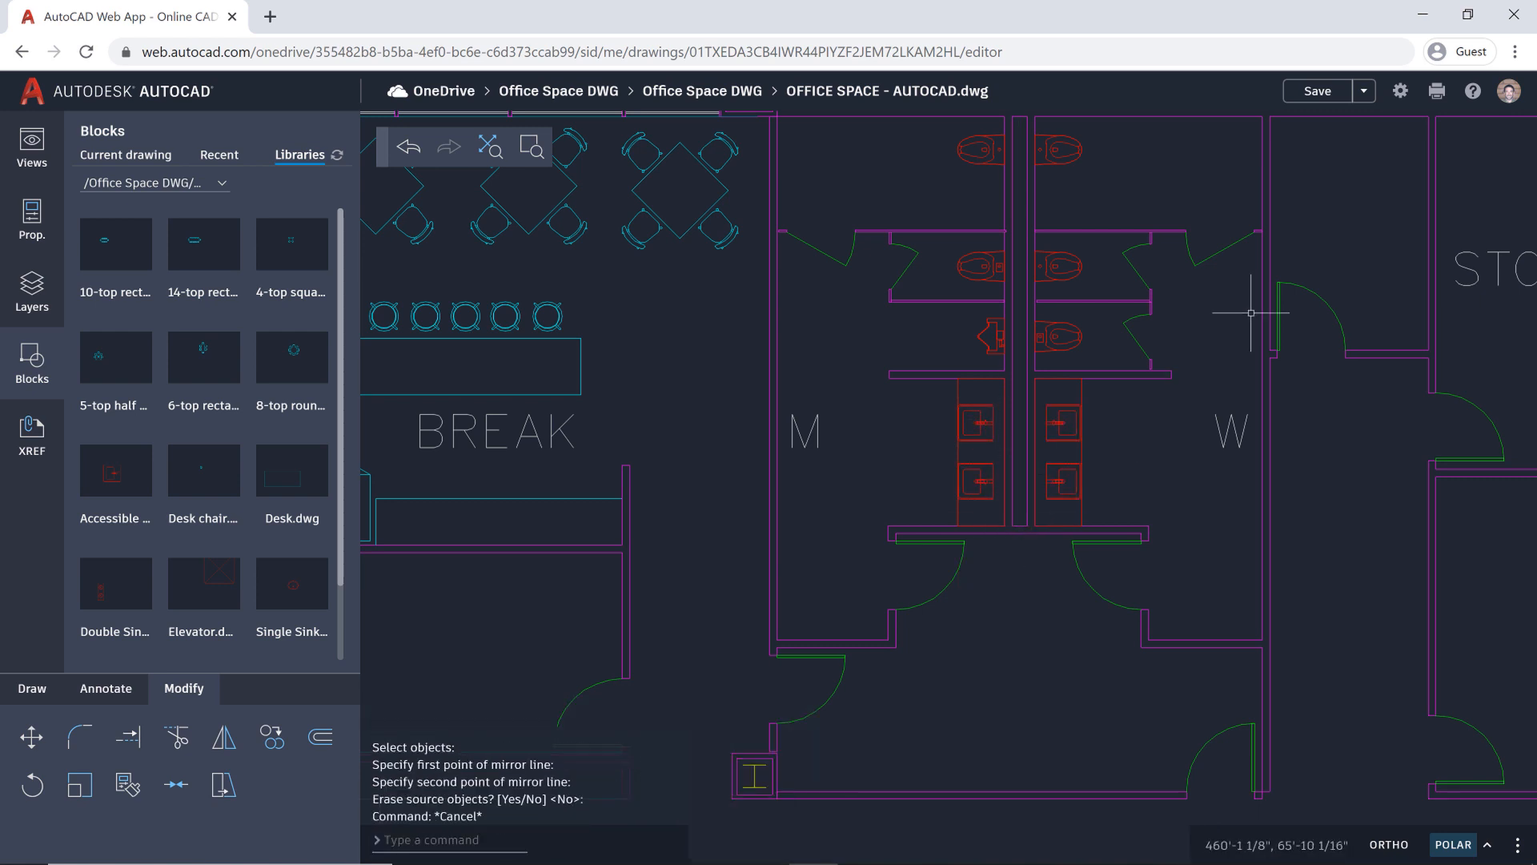
left_click(1318, 91)
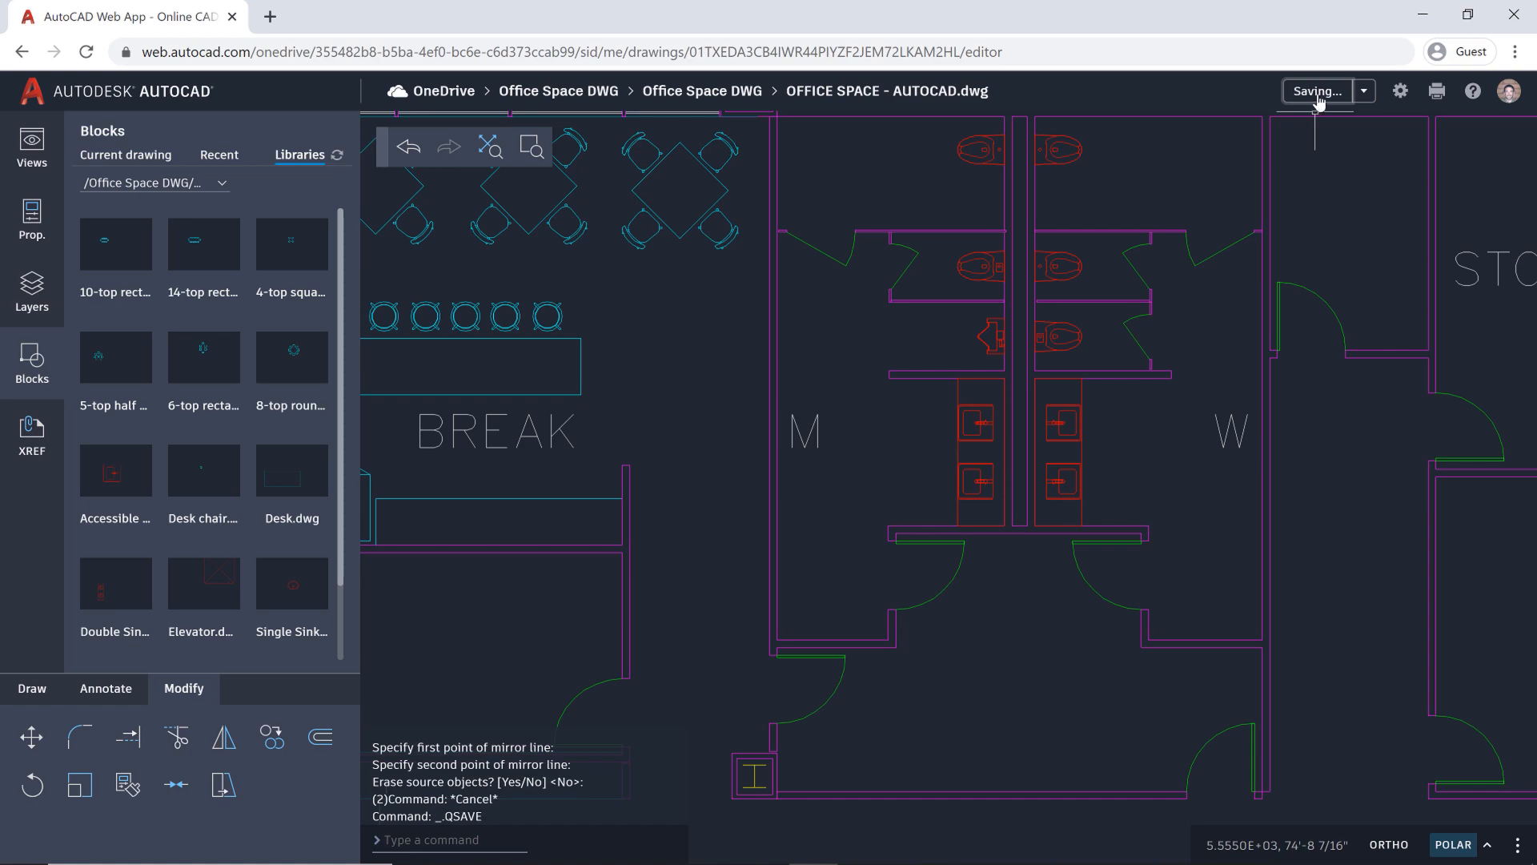